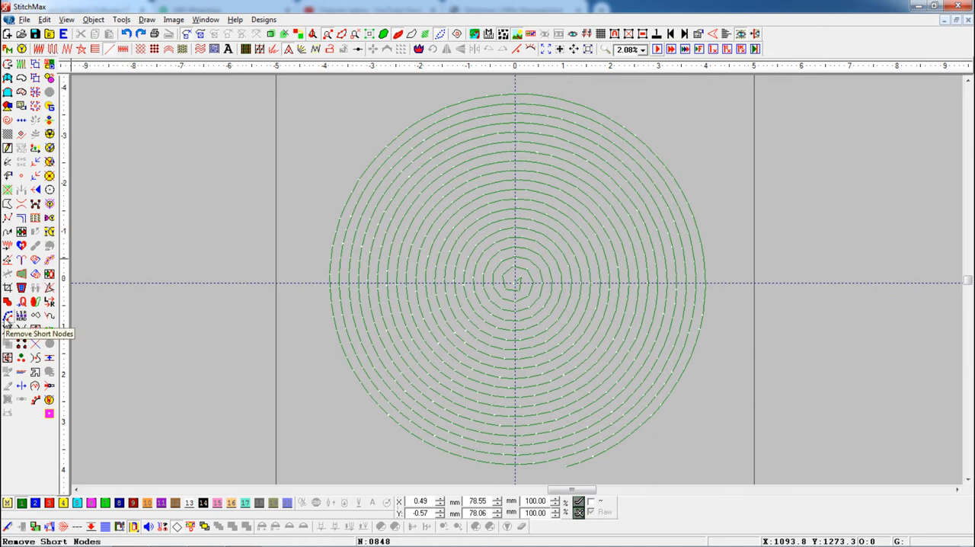
mouse_move(393, 331)
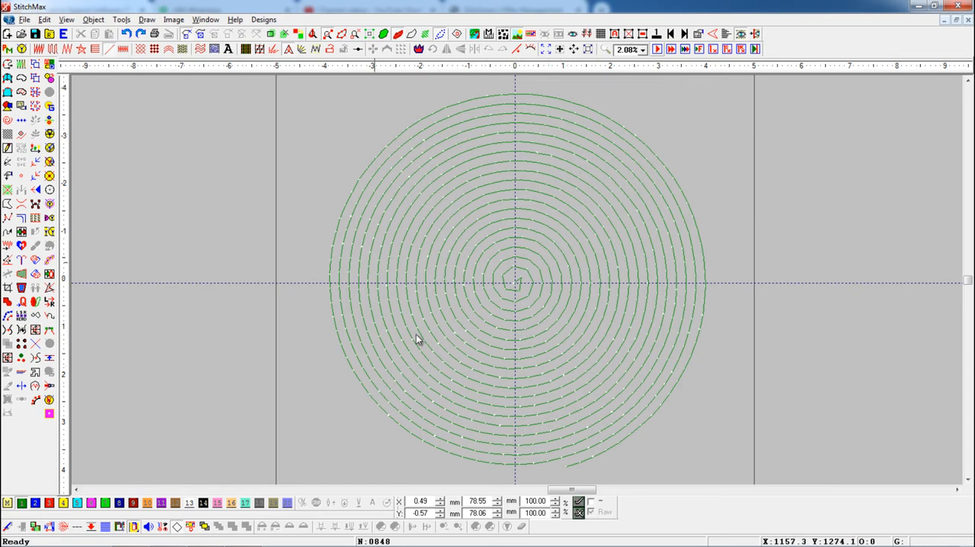
mouse_move(604, 326)
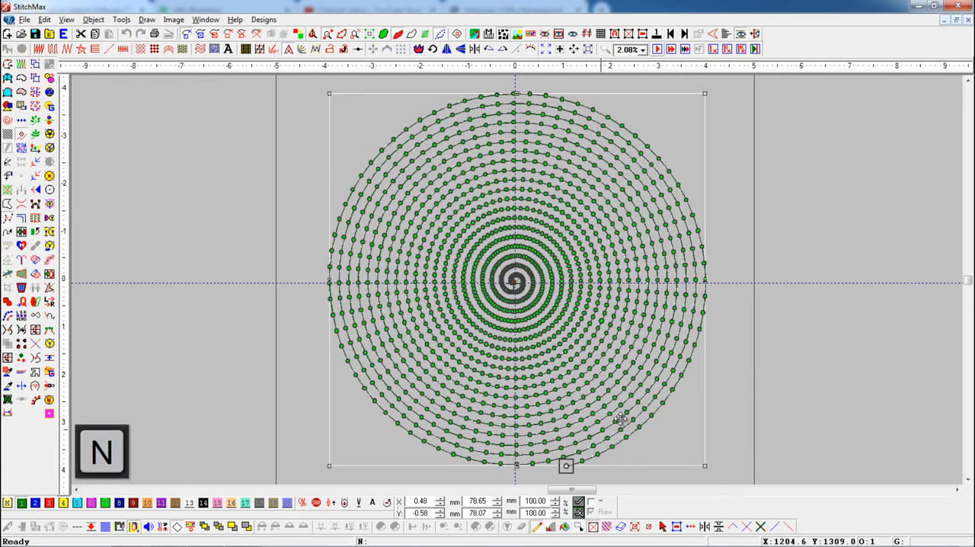
mouse_move(551, 338)
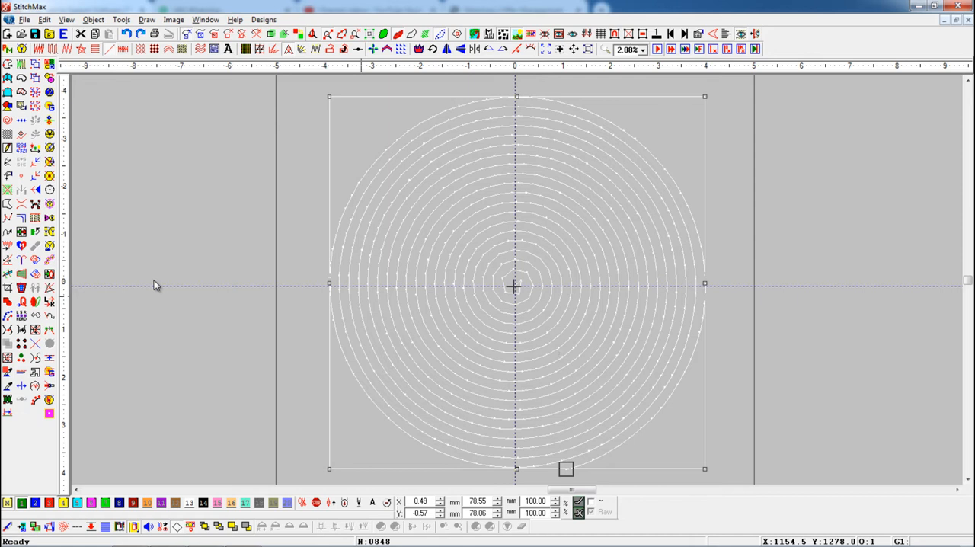
mouse_move(9, 316)
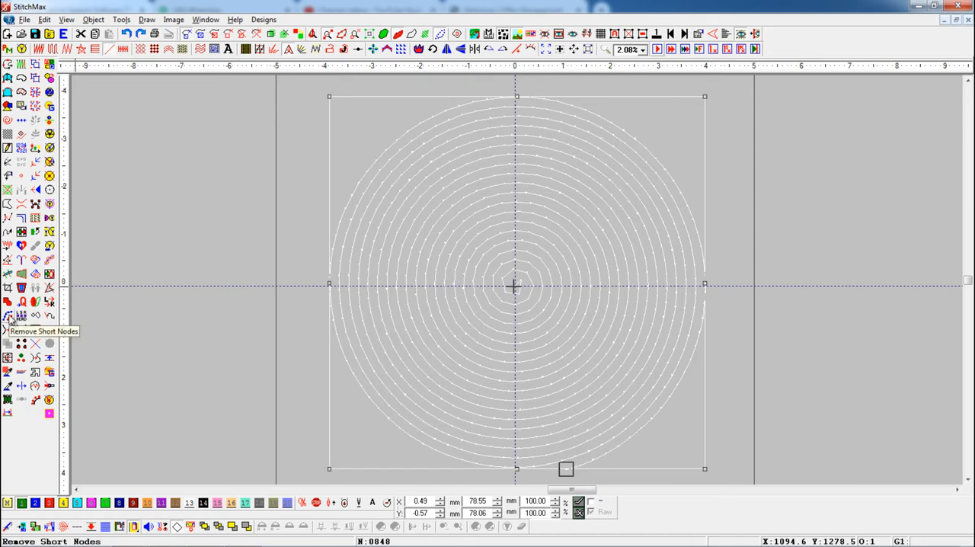
Bring up the wavy lines design with its three wave-shaped running-stitch objects.
key("shift")
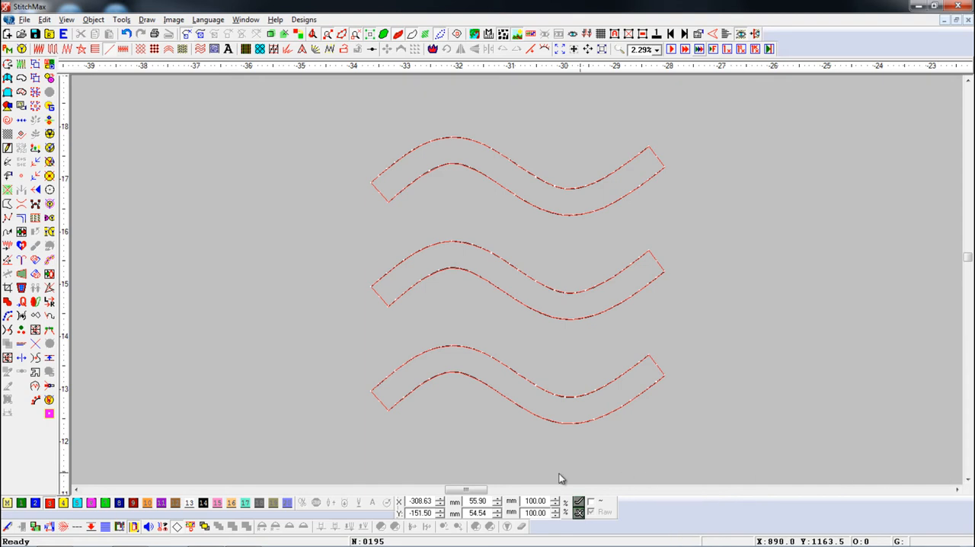
mouse_move(512, 421)
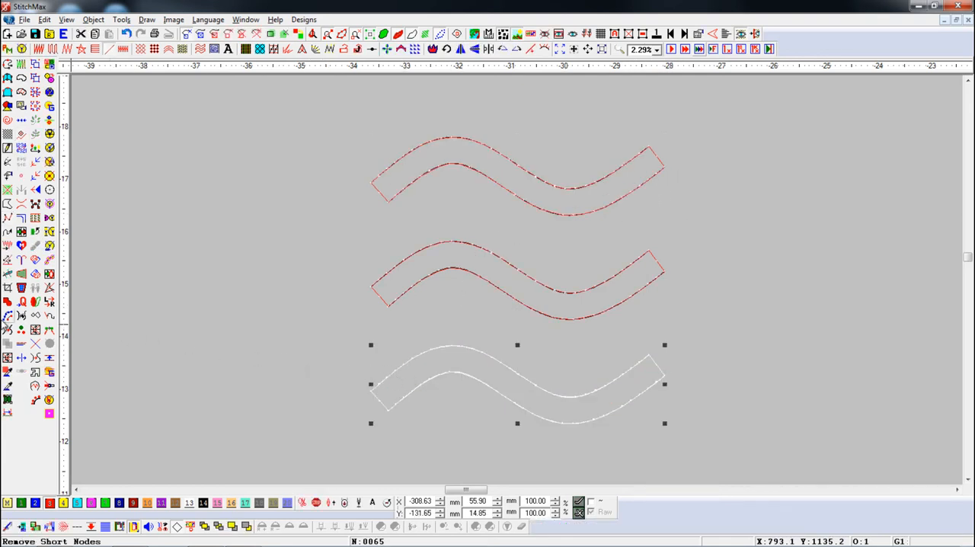
mouse_move(8, 323)
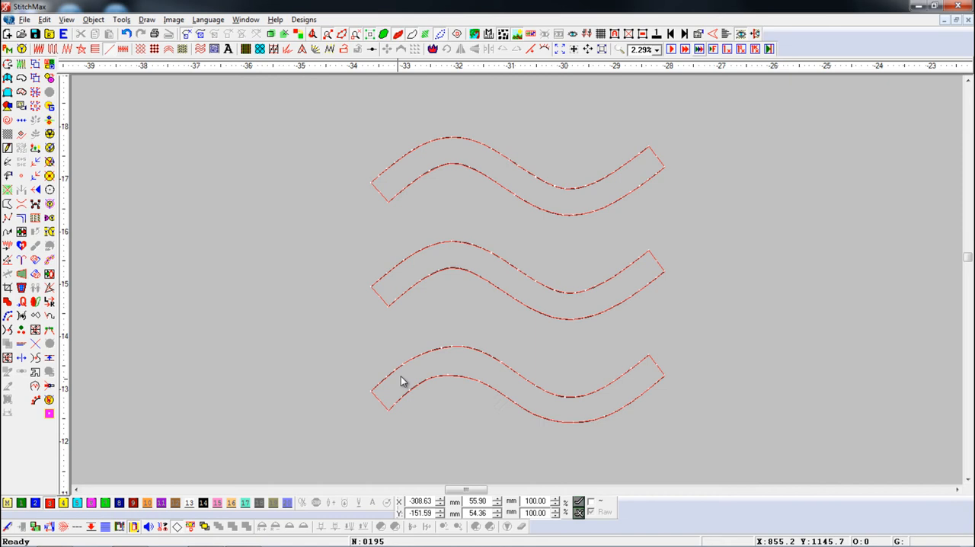
mouse_move(444, 387)
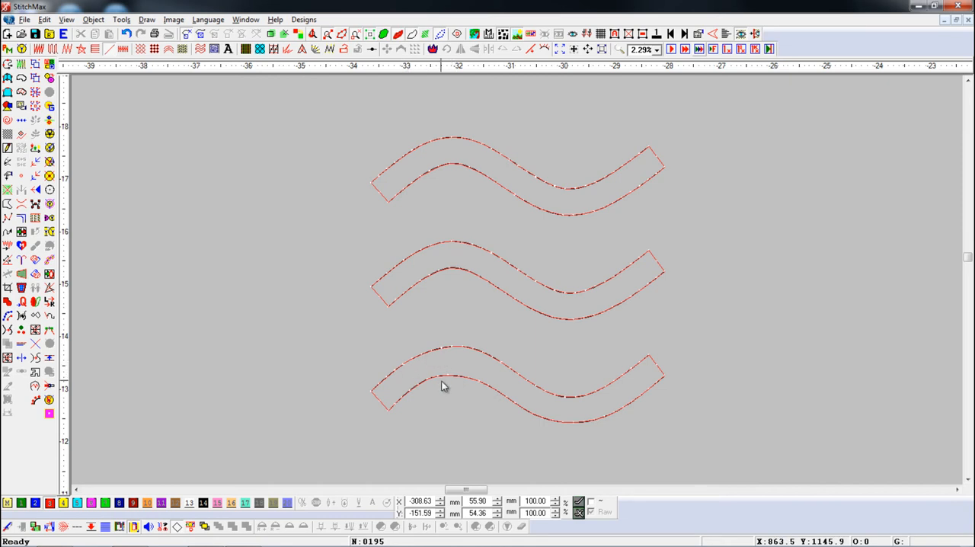
Select the bottom wavy band to run Remove Short Nodes on it.
left_click(444, 387)
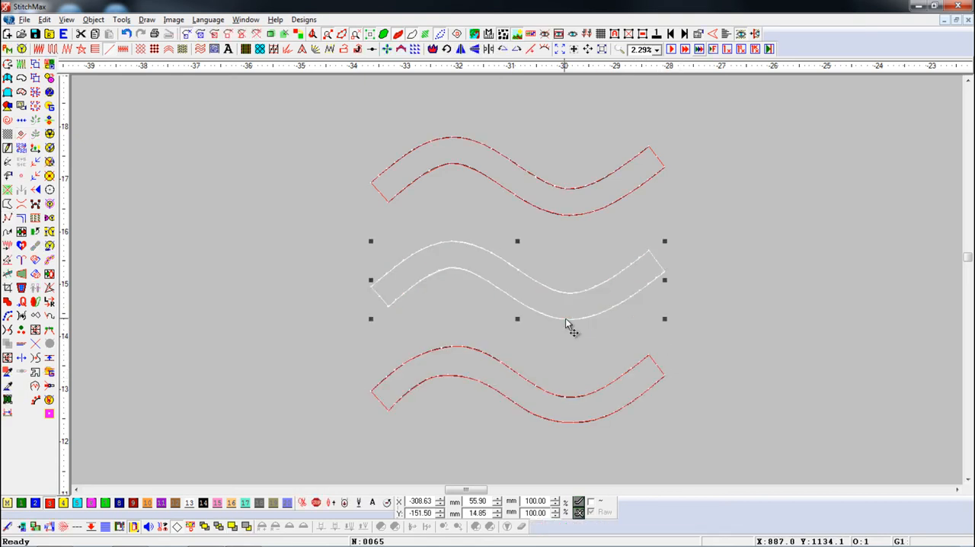
mouse_move(439, 324)
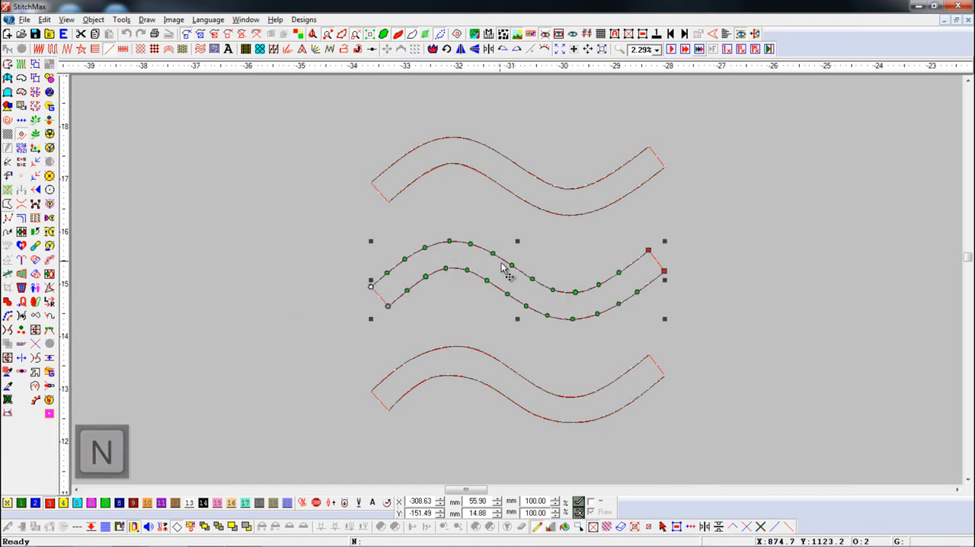
mouse_move(554, 350)
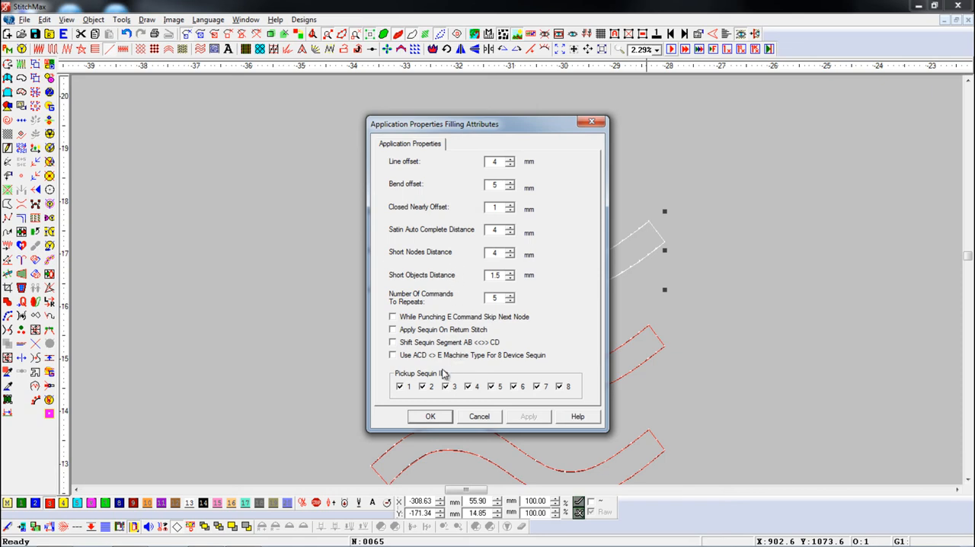
Review the 4 mm Short Nodes Distance in the Filling Attributes settings.
left_click(430, 415)
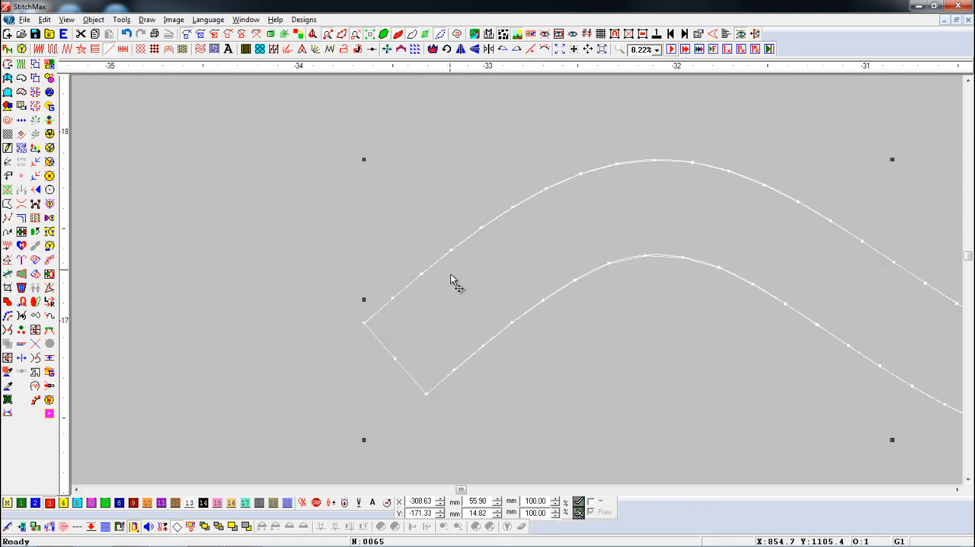
mouse_move(440, 281)
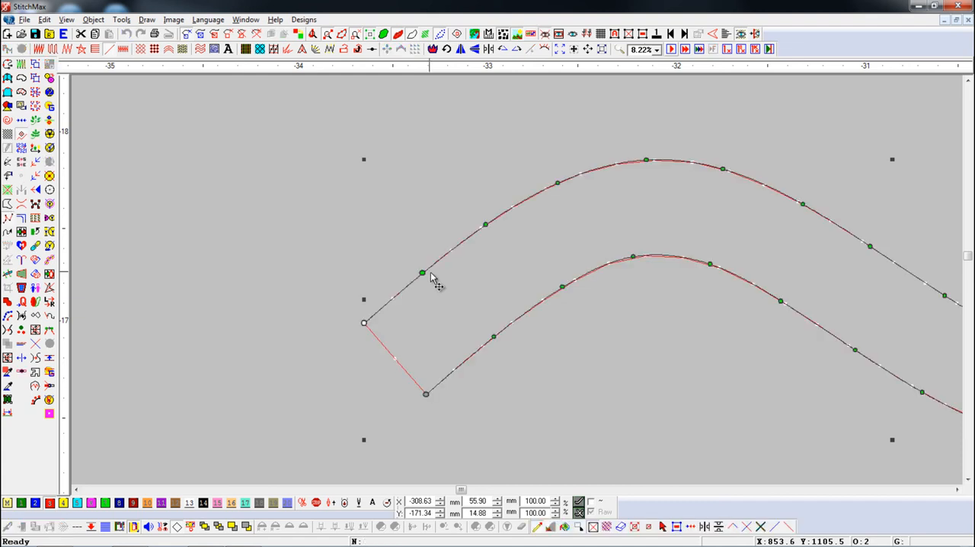
Start the measure tool (M) to check spacing between the wave's displayed nodes.
key("m")
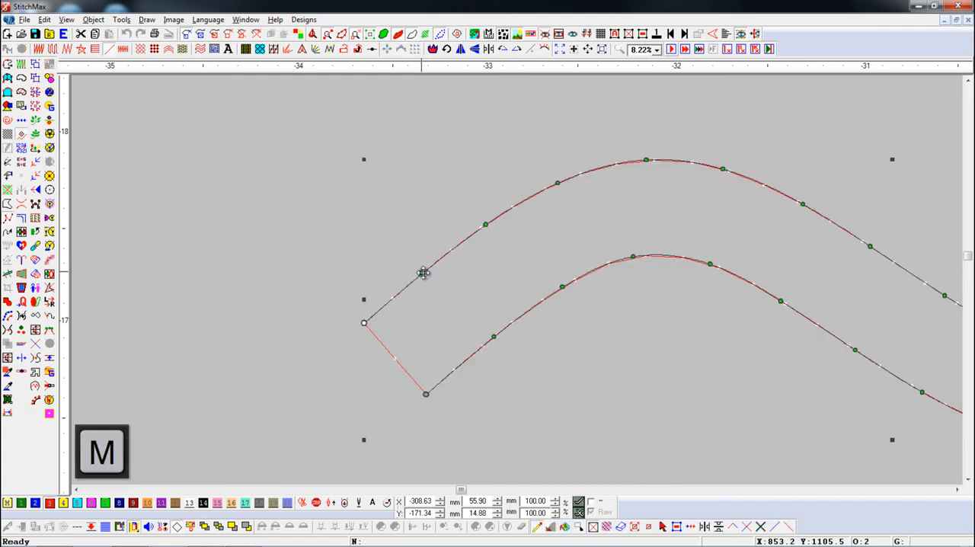